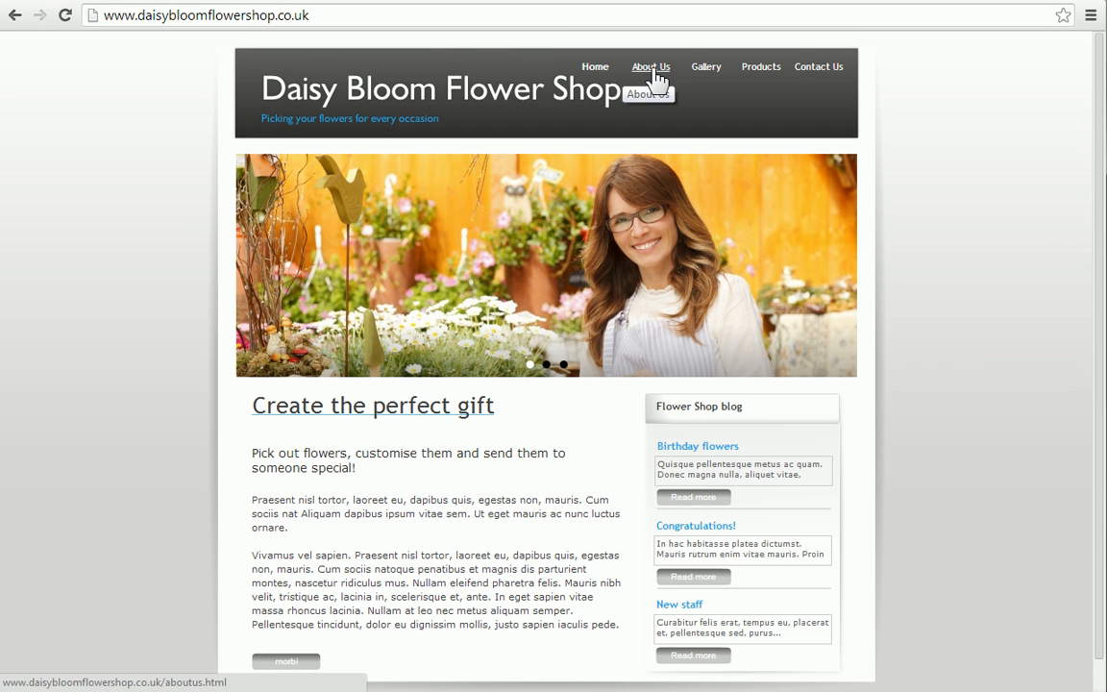
# Step: Bring up the Publish To Web dialog from the Publish site options
pyautogui.click(650, 65)
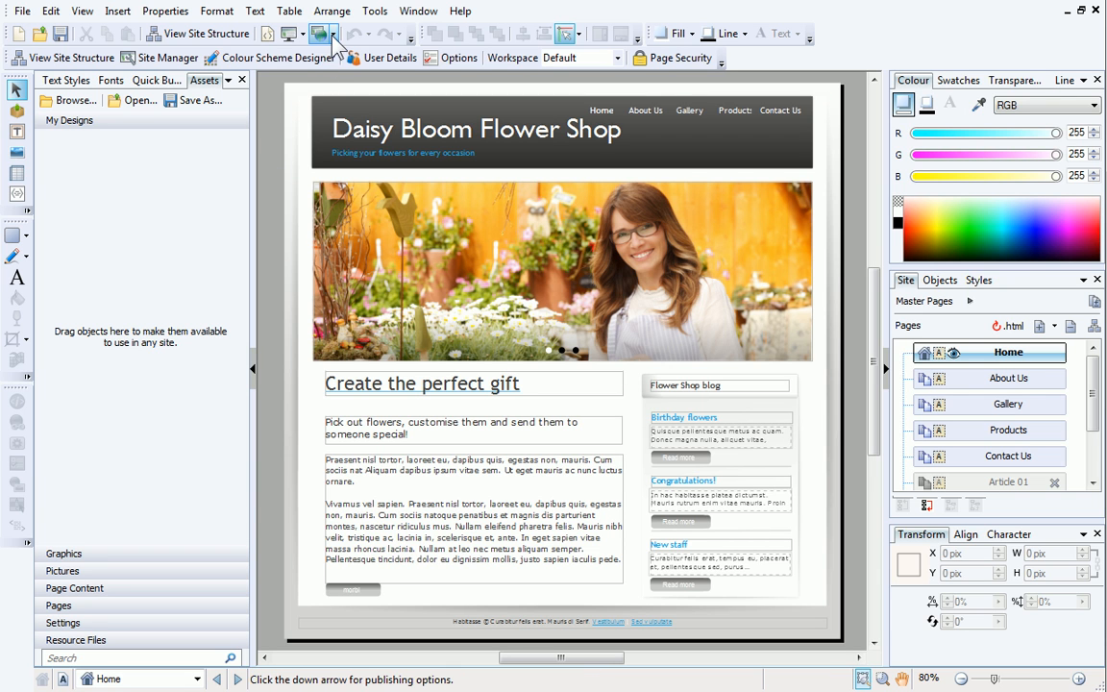
pyautogui.moveTo(323, 34)
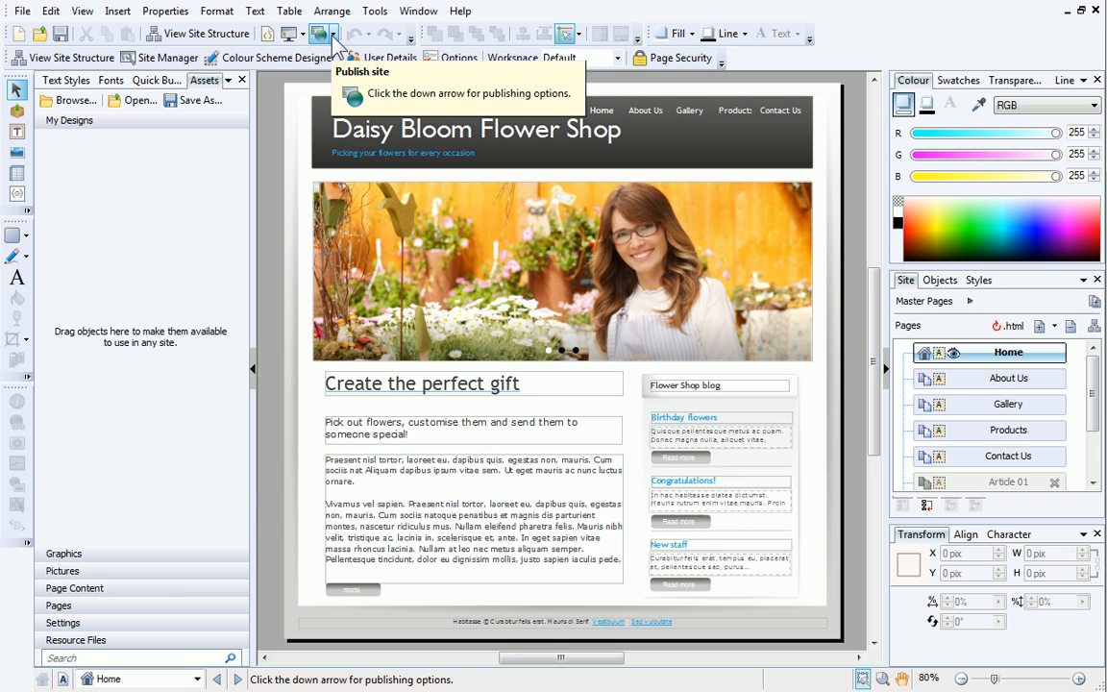
pyautogui.click(335, 35)
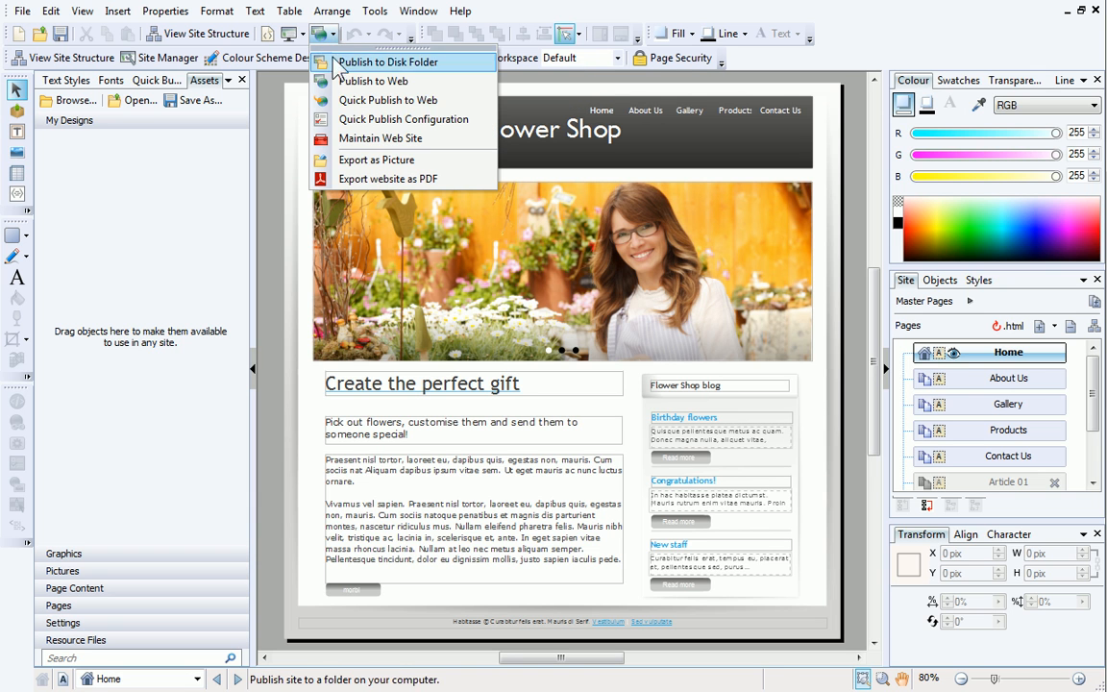
pyautogui.moveTo(373, 81)
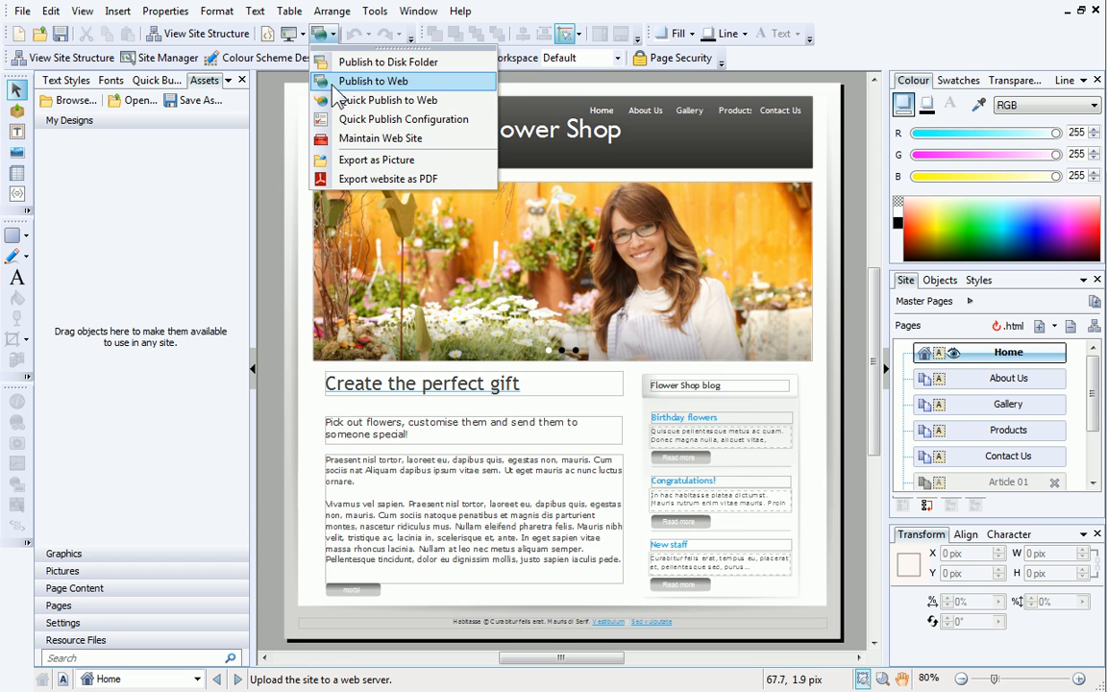
pyautogui.click(373, 80)
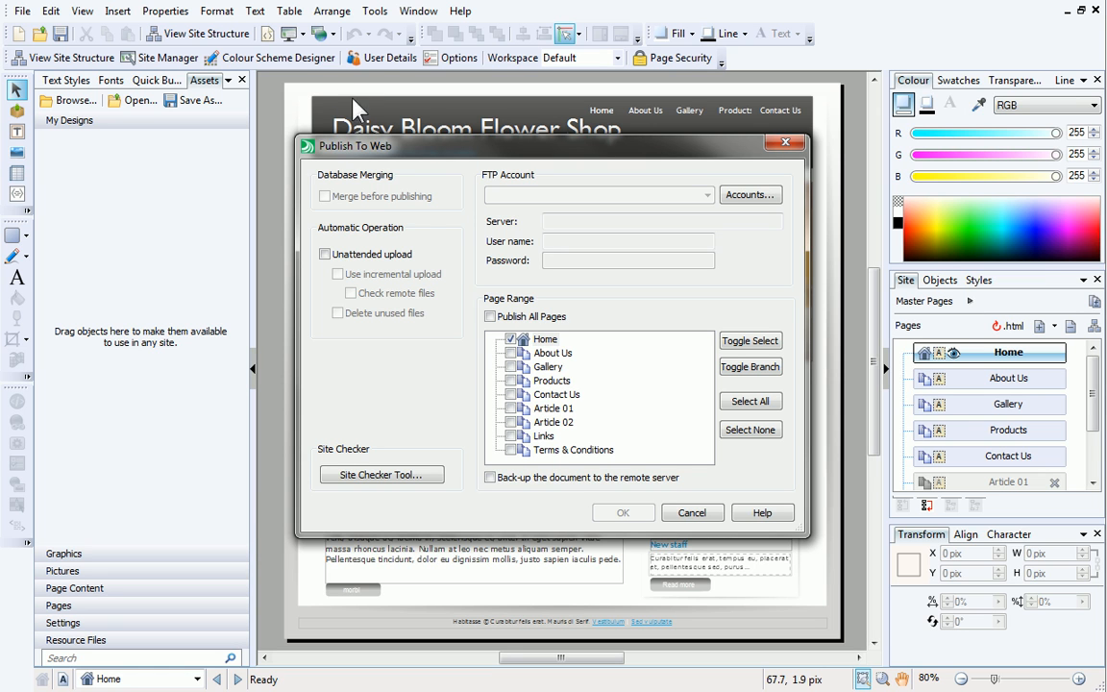
pyautogui.moveTo(522, 200)
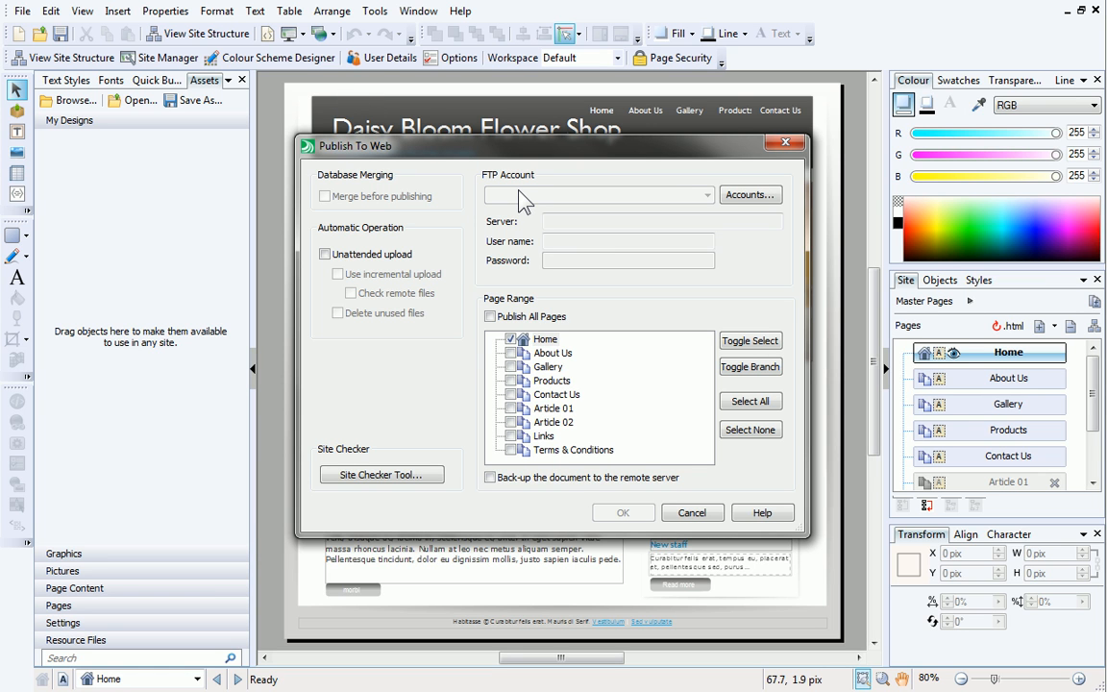
pyautogui.moveTo(749, 196)
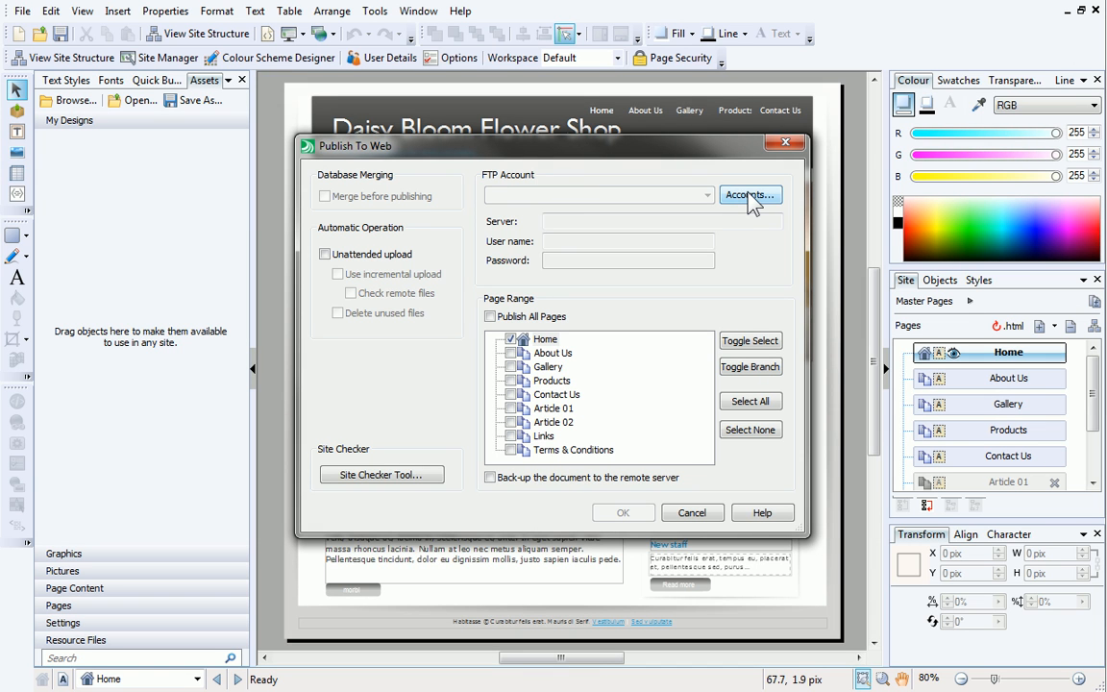
# Step: Create a new FTP account via Accounts... and name it Daisy Bloom
pyautogui.click(749, 196)
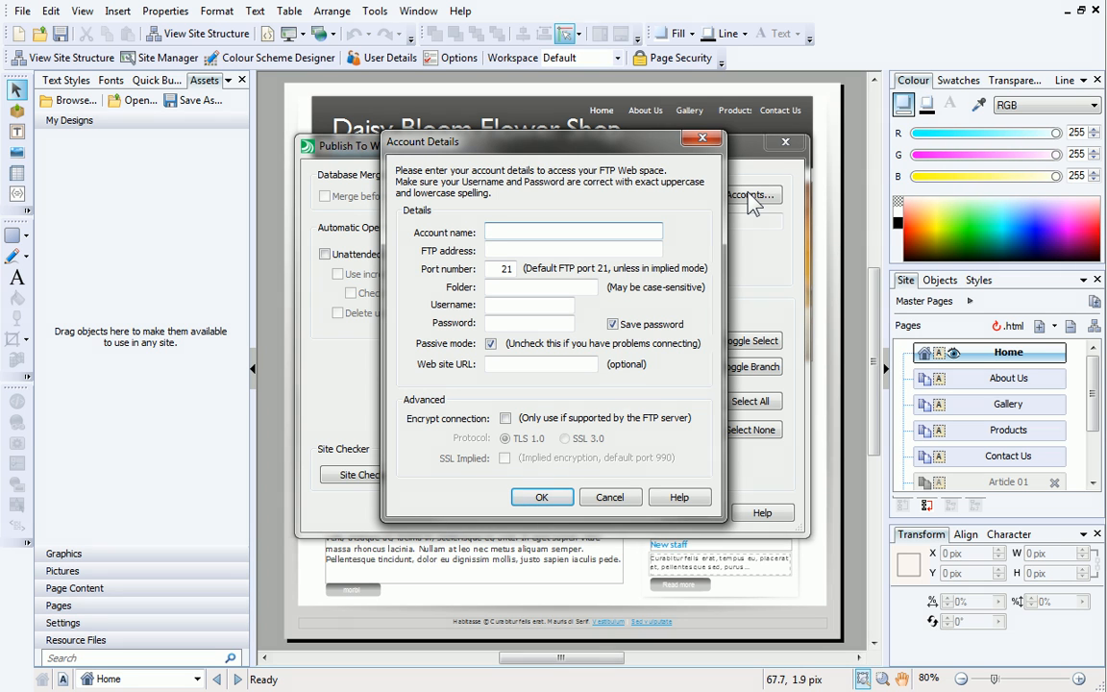
pyautogui.click(573, 230)
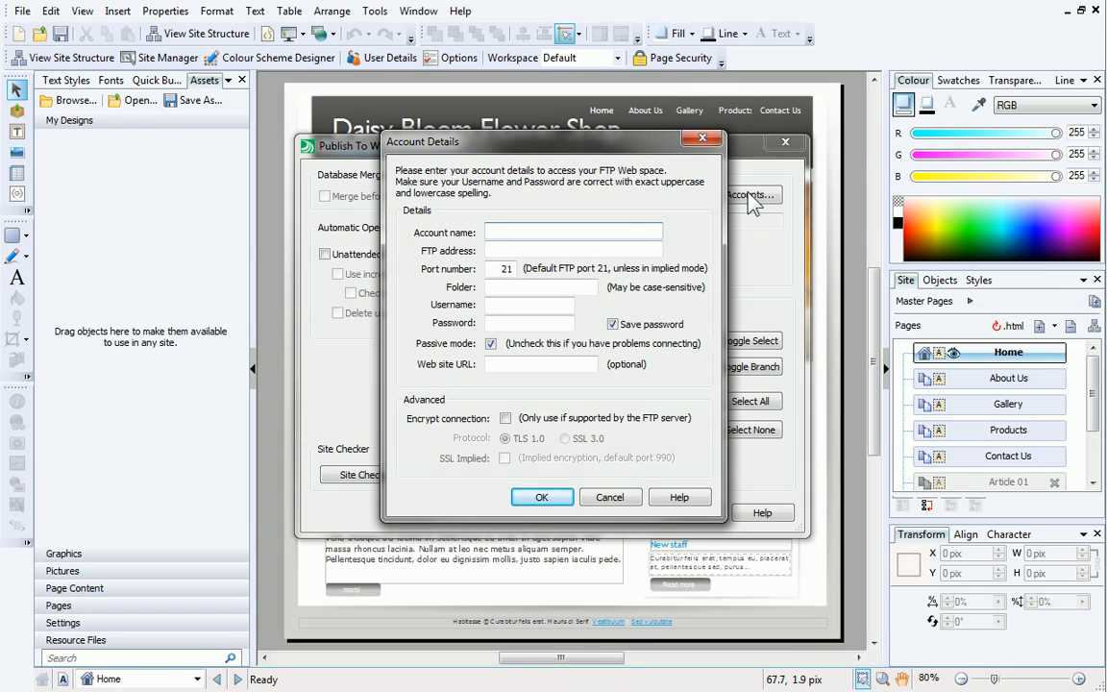
pyautogui.click(572, 230)
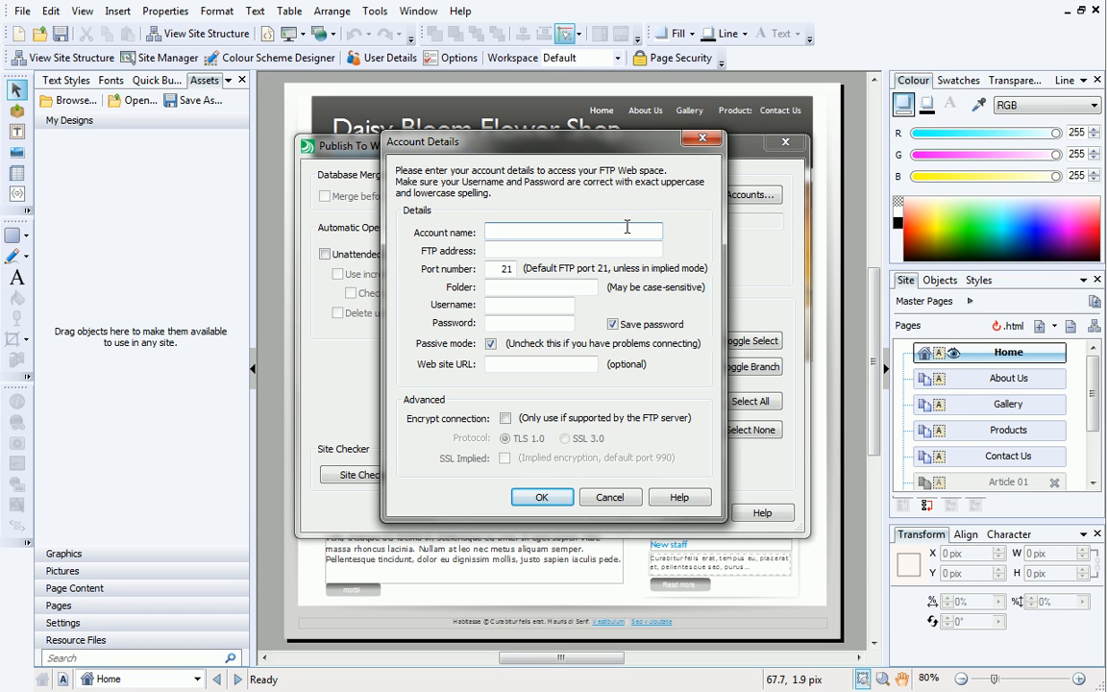
pyautogui.write('Daisy')
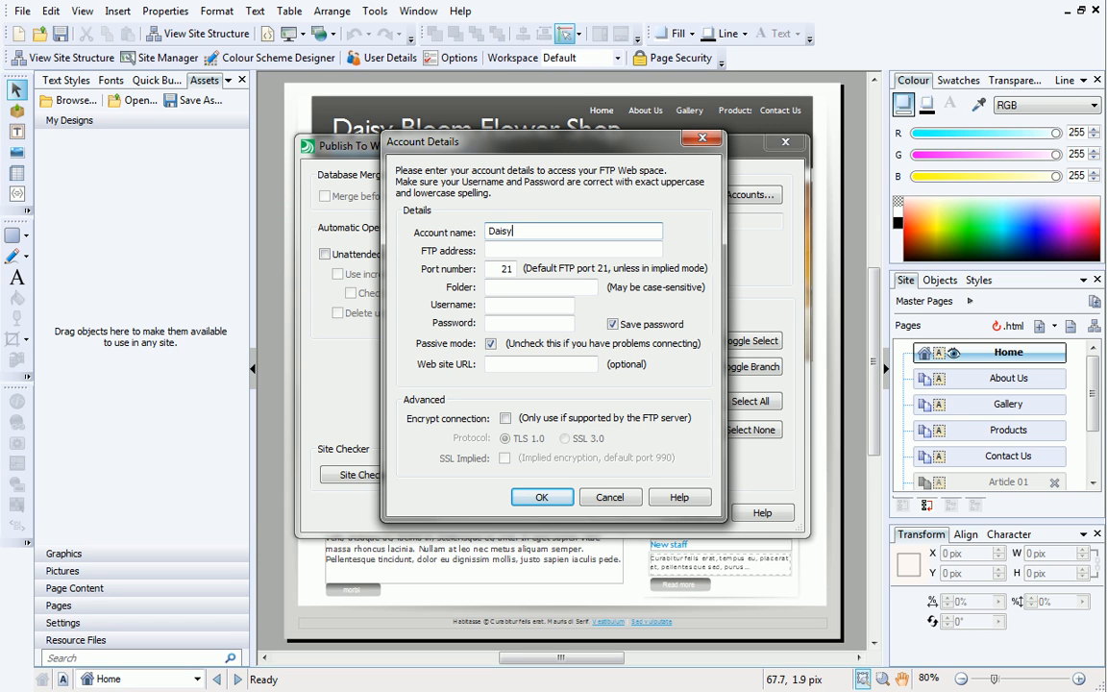
pyautogui.write('Bloom')
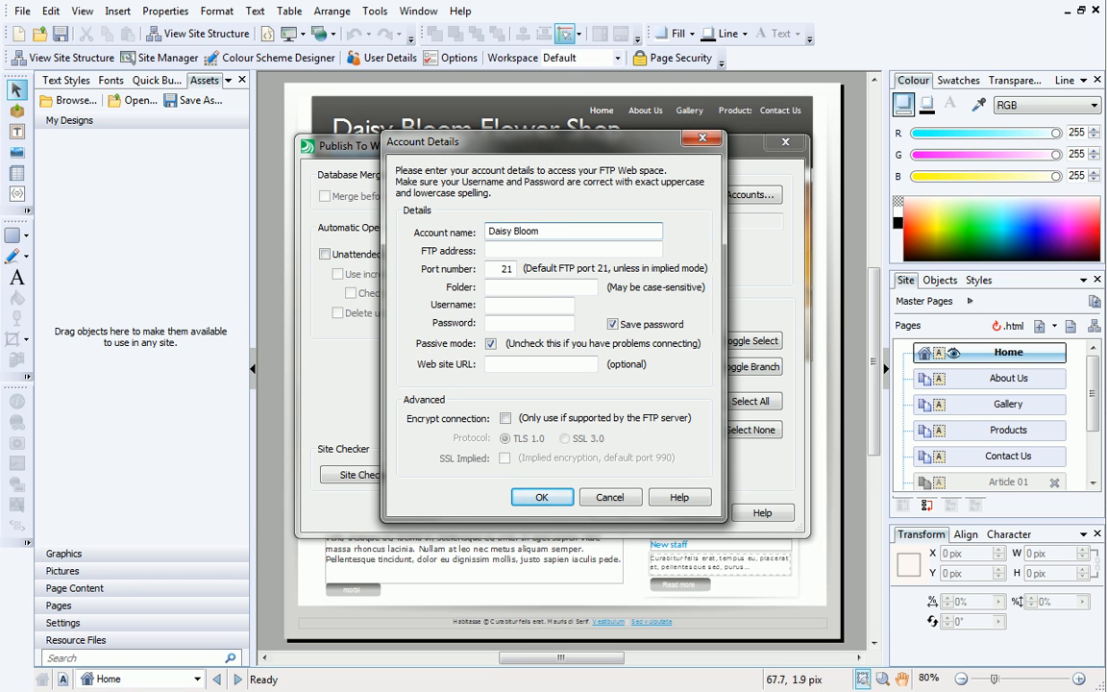
pyautogui.click(573, 230)
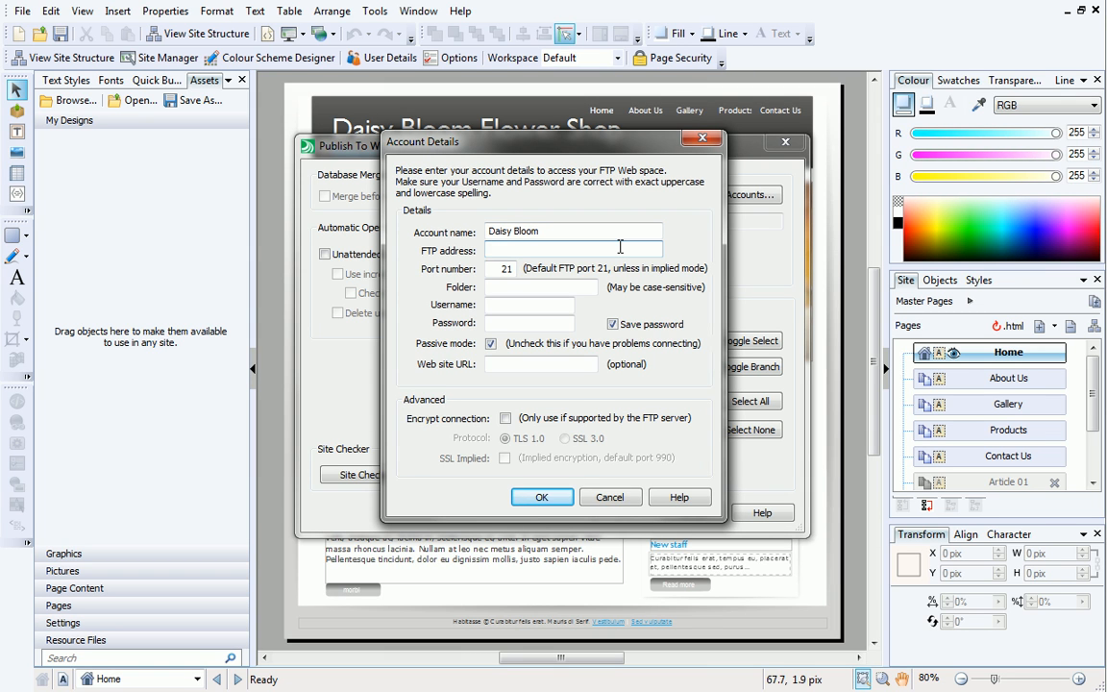
# Step: Enter the FTP address ftp.daisybloomflowershop.co.uk, keeping port 21
pyautogui.write('ftp.daisybloomflowershop')
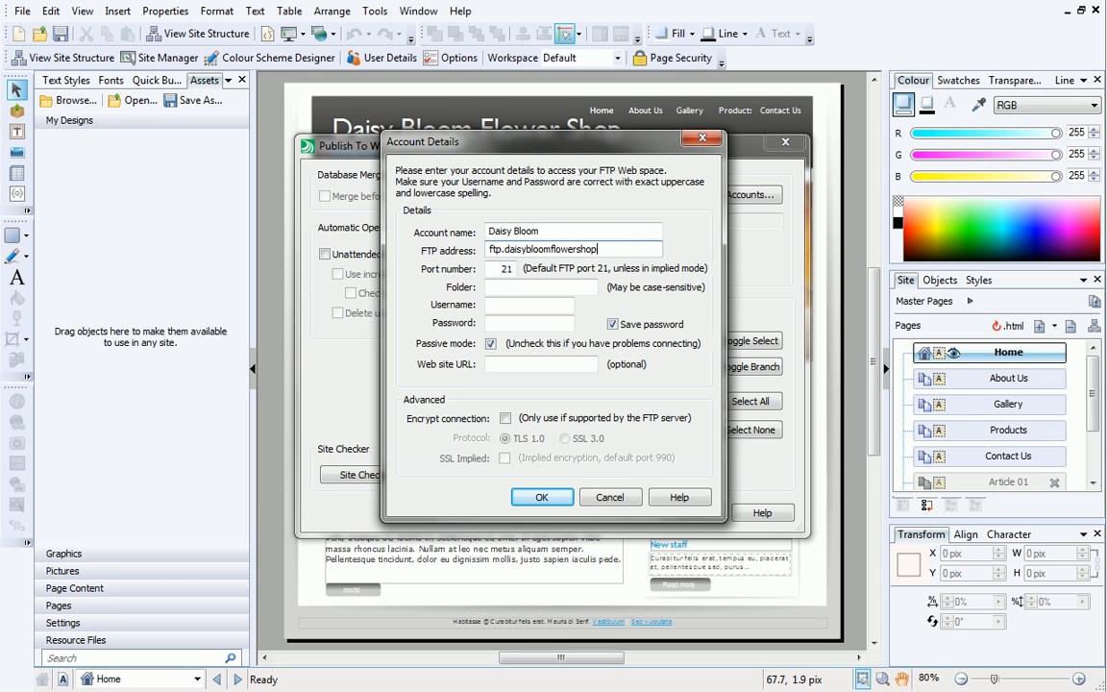
pyautogui.write('.co.uk')
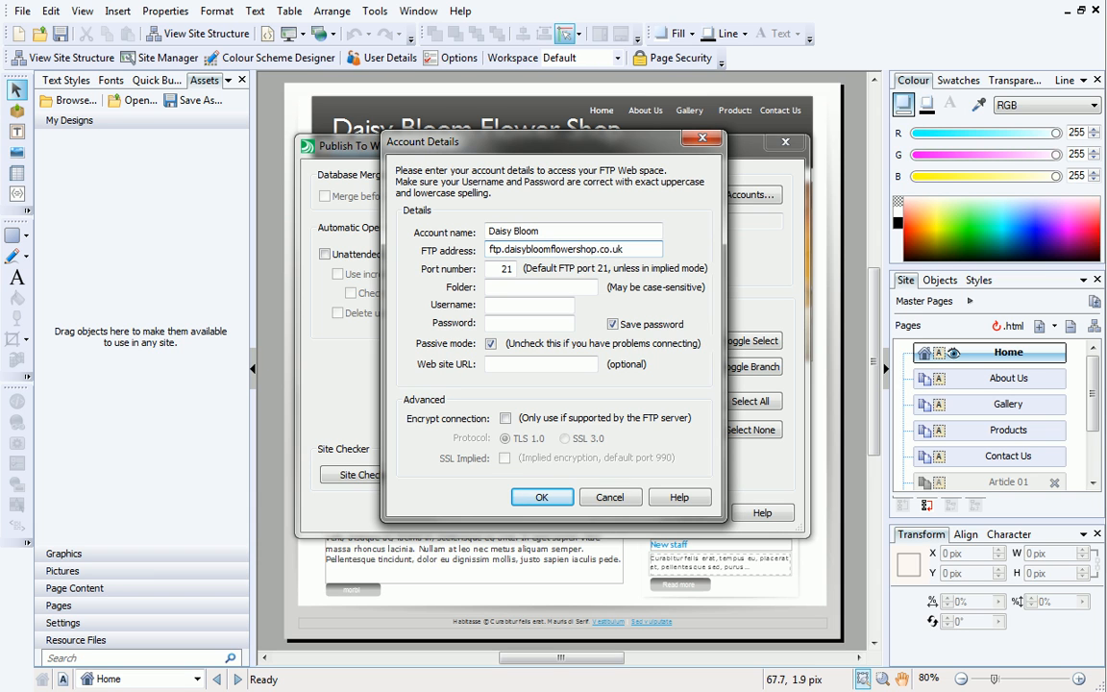
pyautogui.moveTo(534, 281)
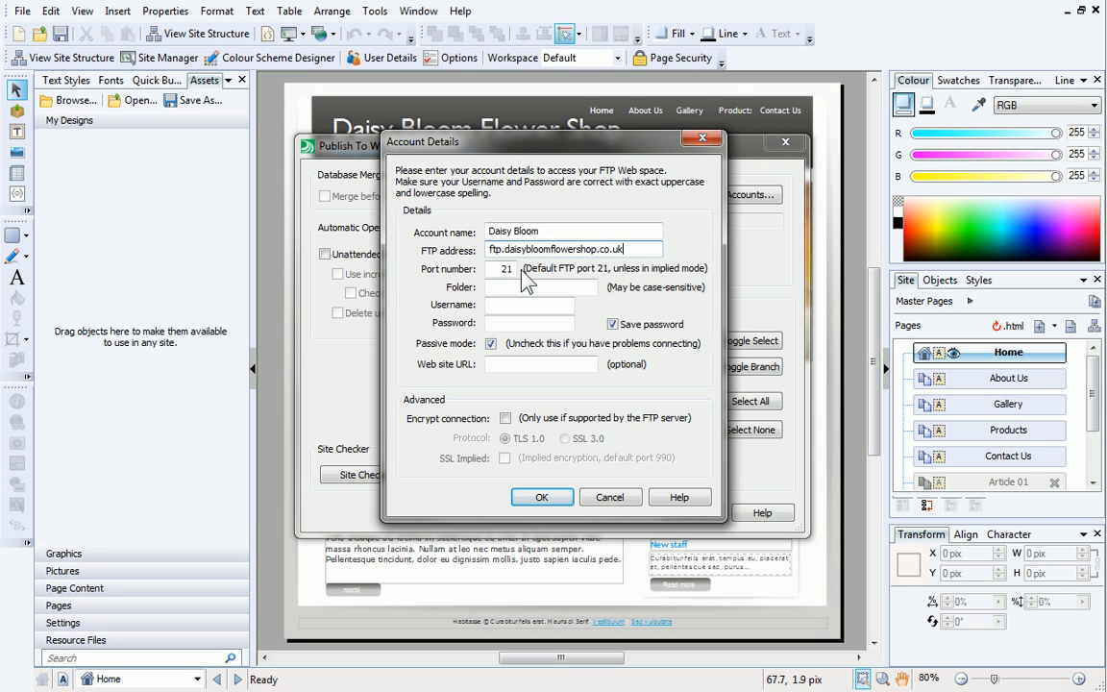
pyautogui.click(540, 289)
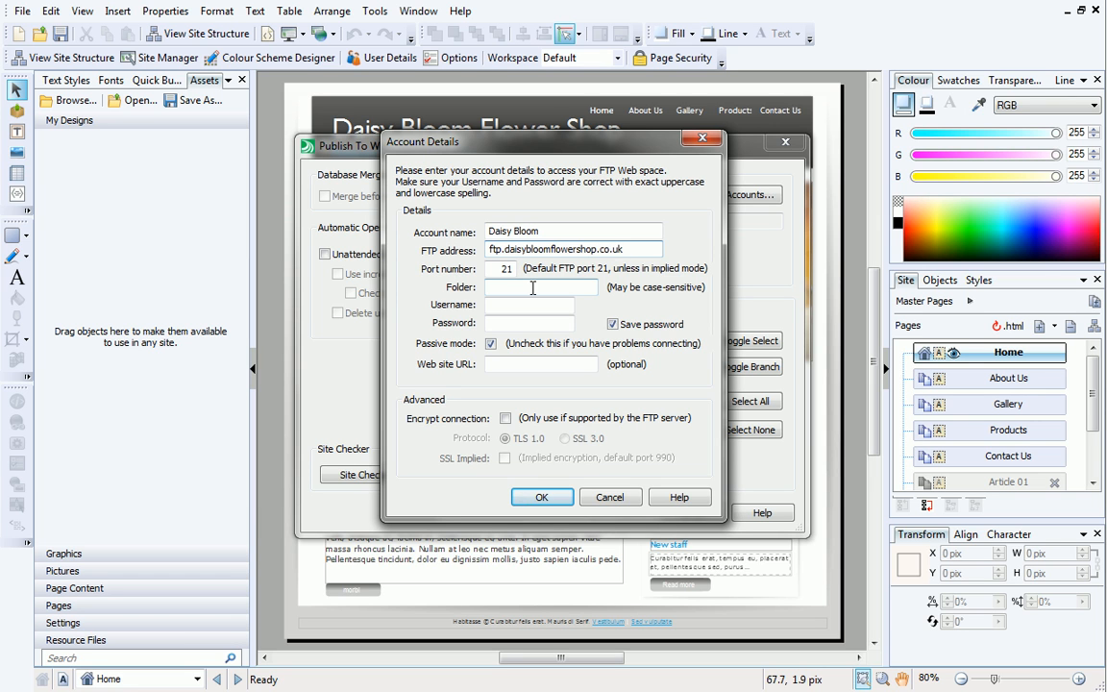
# Step: Fill in the username daisybloomflowershop and the password, keeping Save password ticked
pyautogui.click(530, 304)
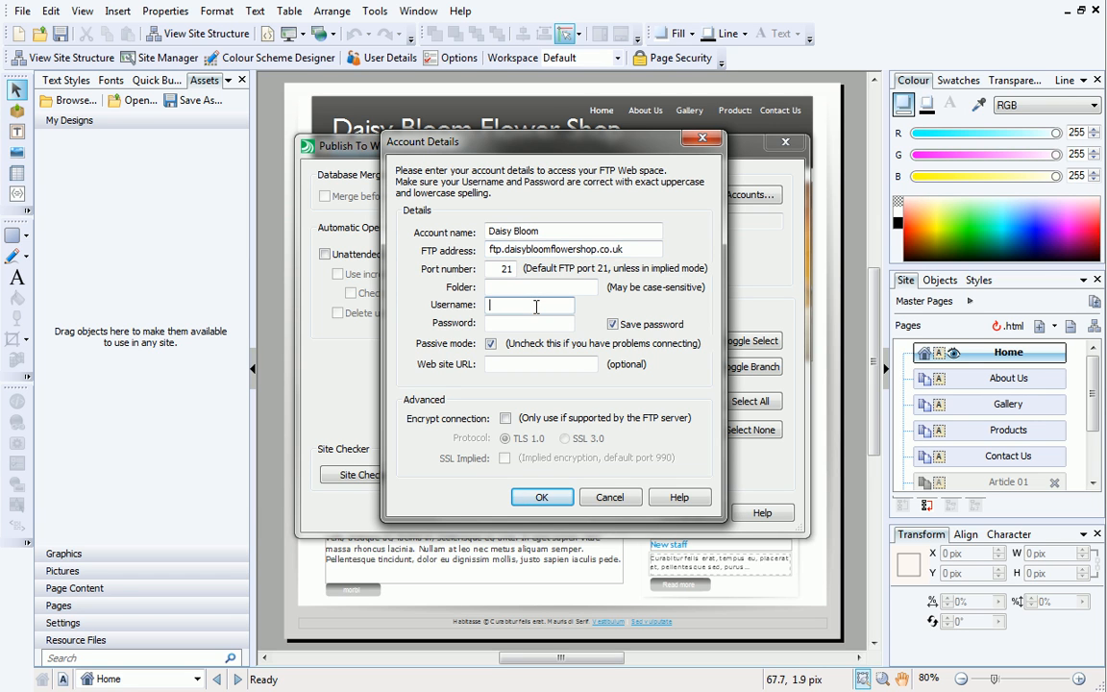
pyautogui.write('daisyb')
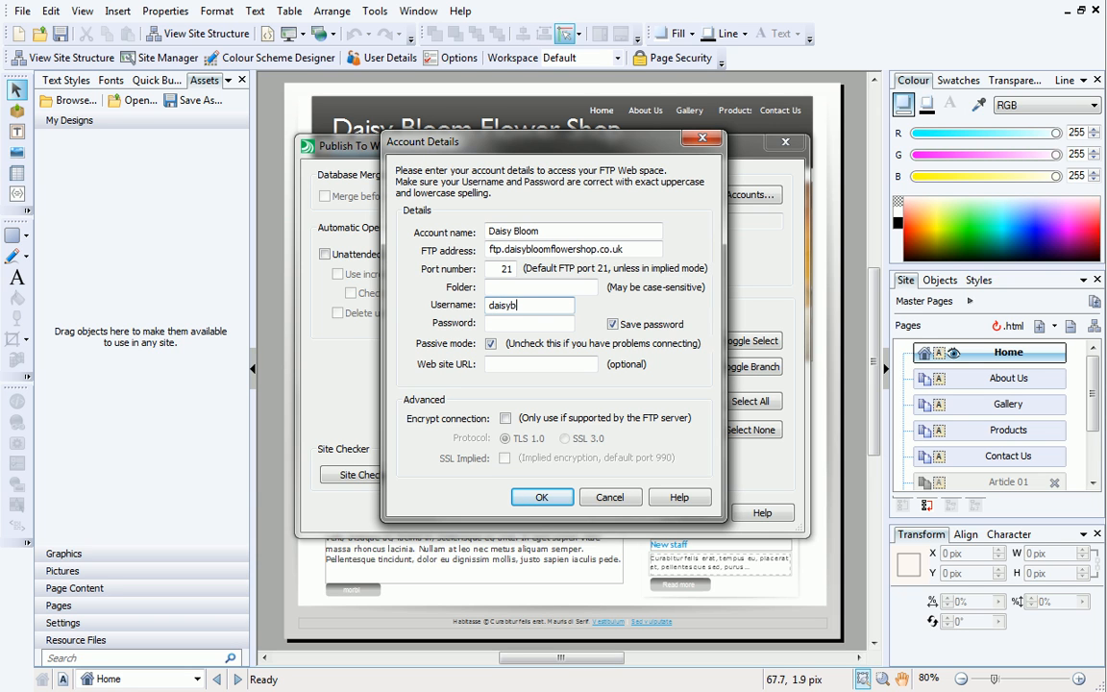
pyautogui.write('sybloomflowershop')
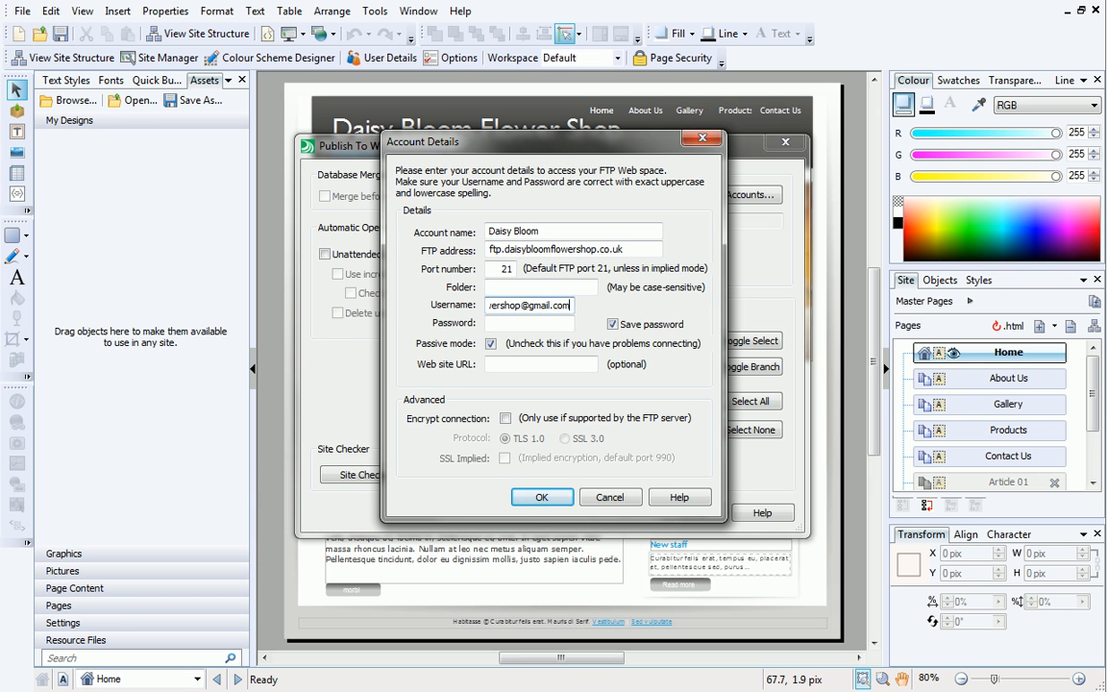
pyautogui.write('••')
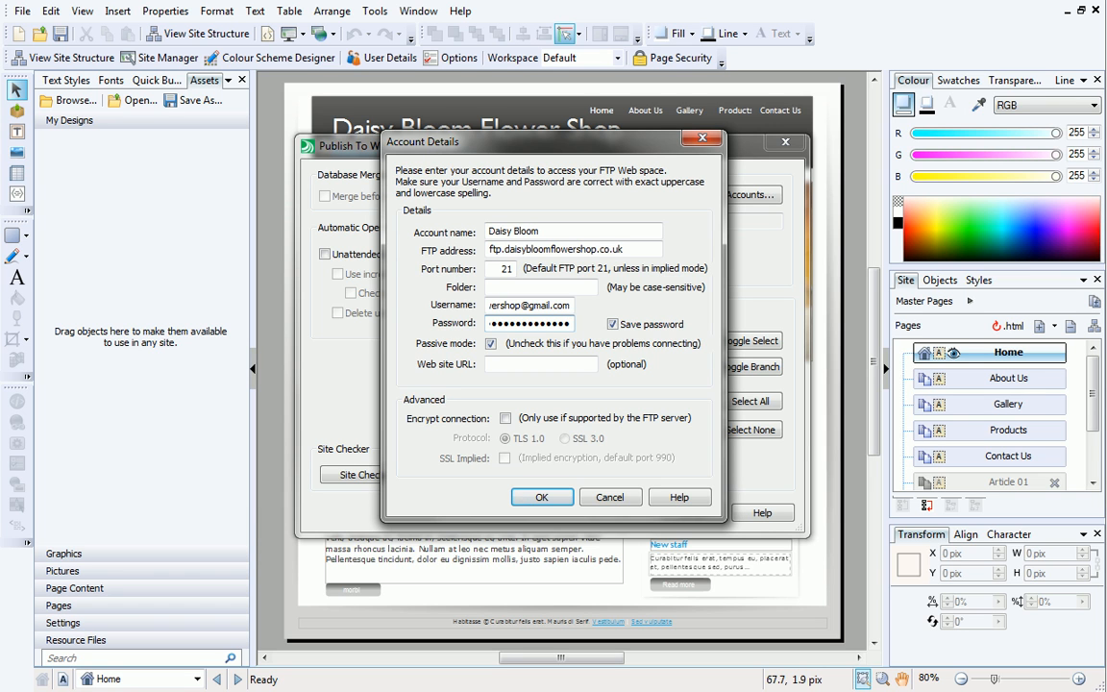
pyautogui.click(542, 363)
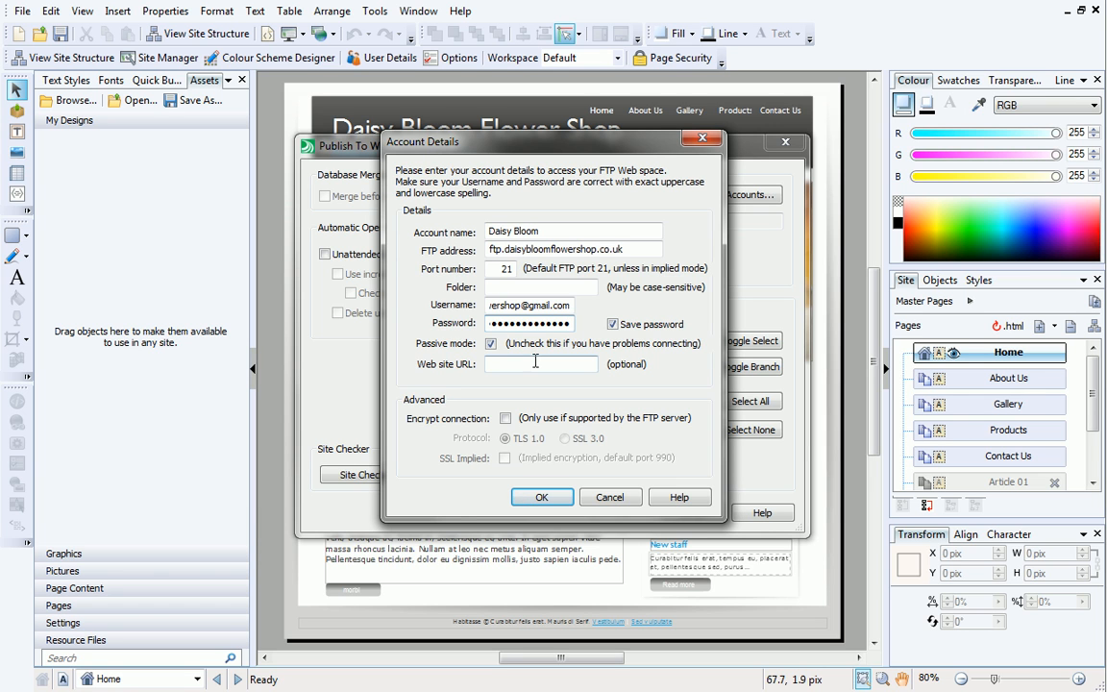
pyautogui.write('www.daisy')
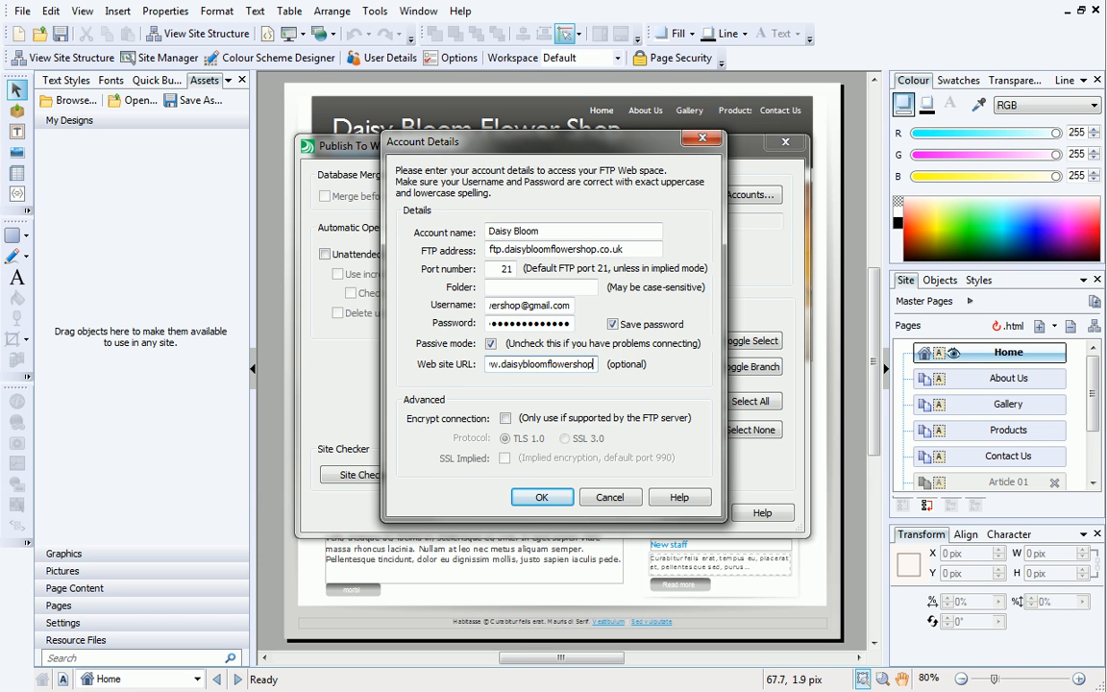
pyautogui.click(542, 363)
pyautogui.write('.co.uk')
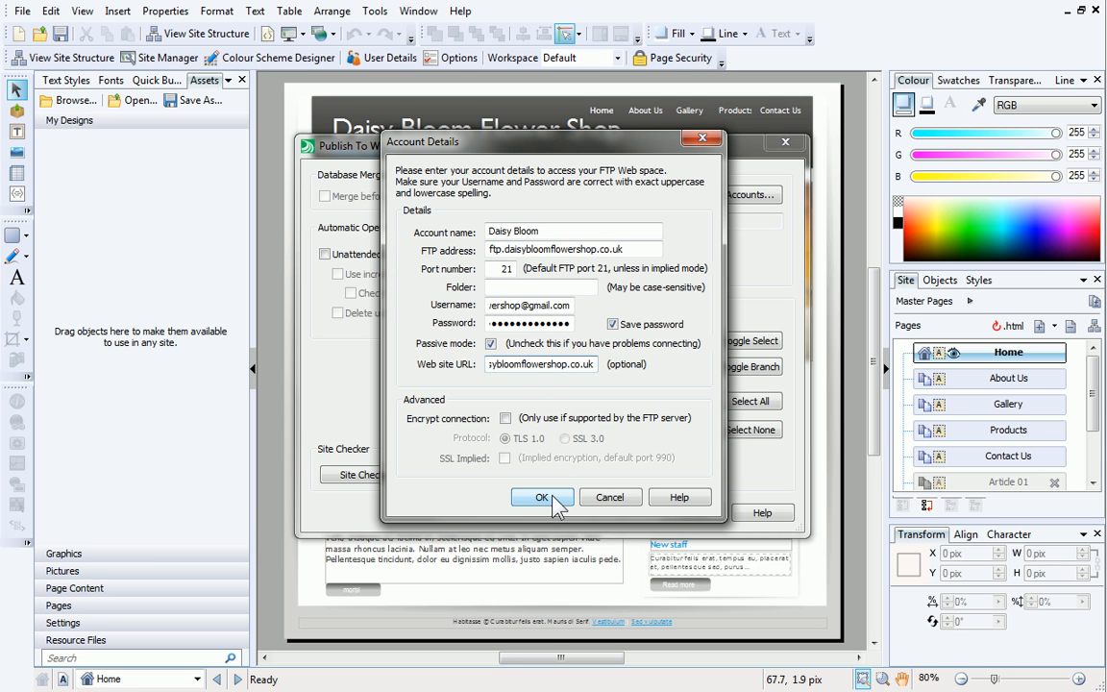
# Step: Confirm the account, test the FTP connection successfully, and apply Update Account
pyautogui.click(542, 495)
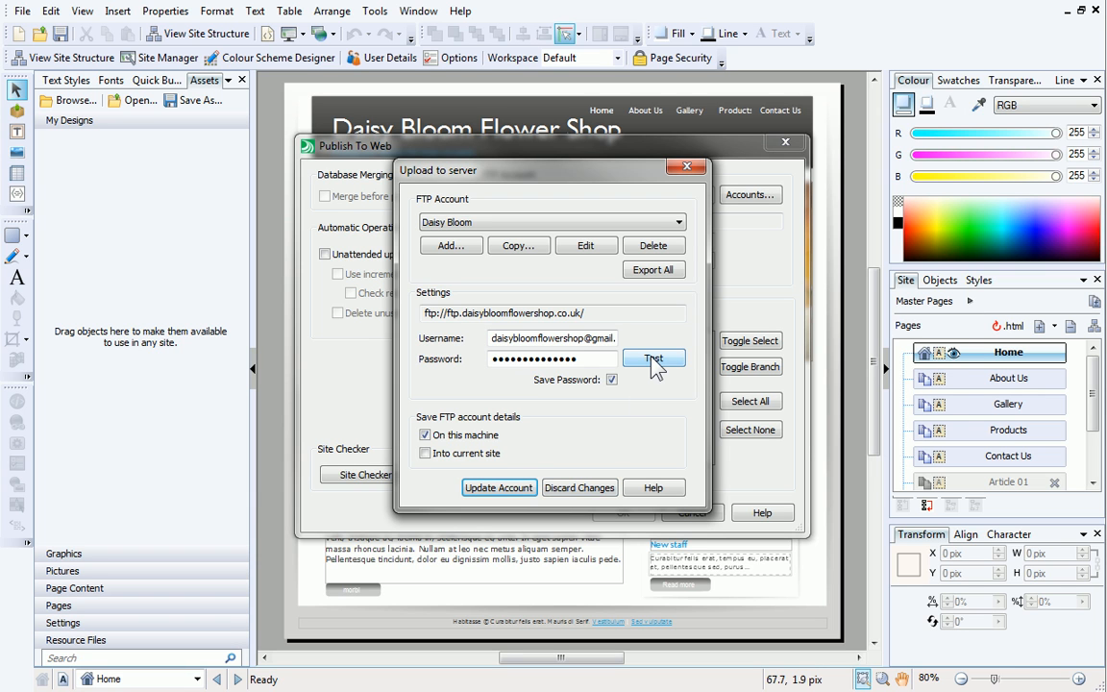
pyautogui.click(653, 359)
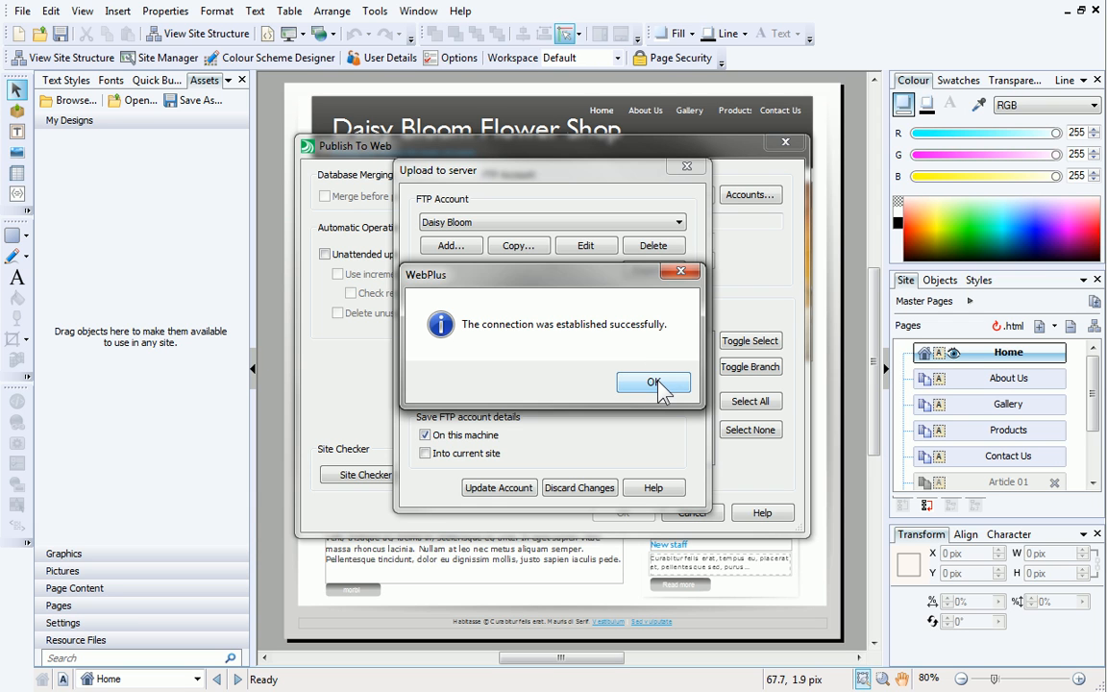
pyautogui.click(653, 381)
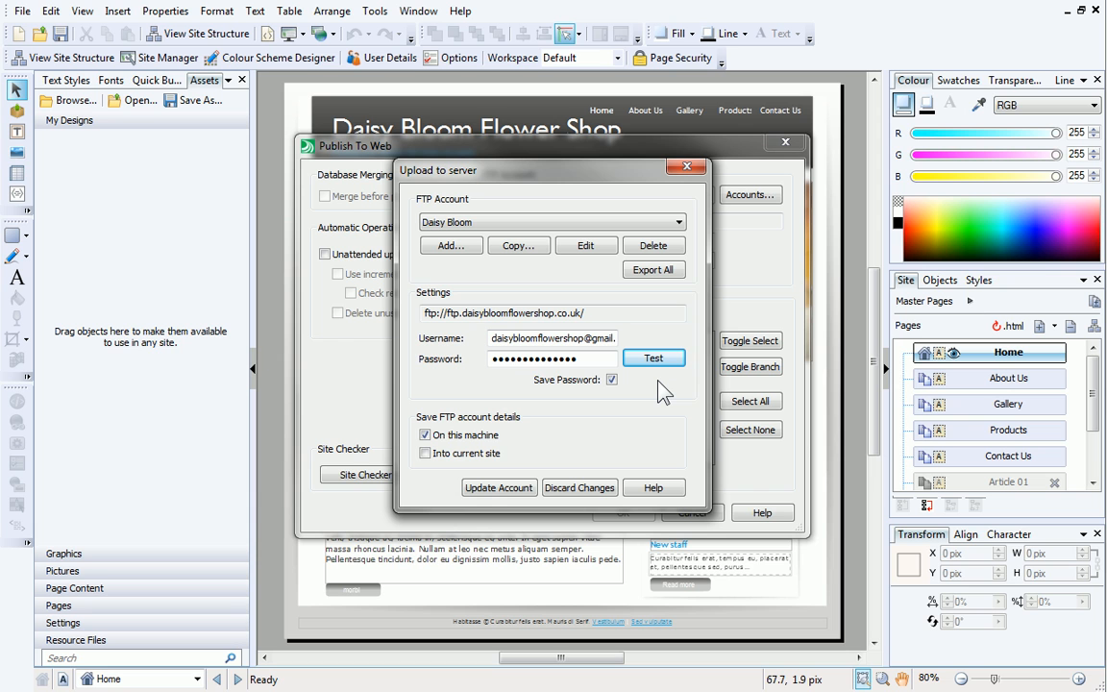
pyautogui.moveTo(654, 398)
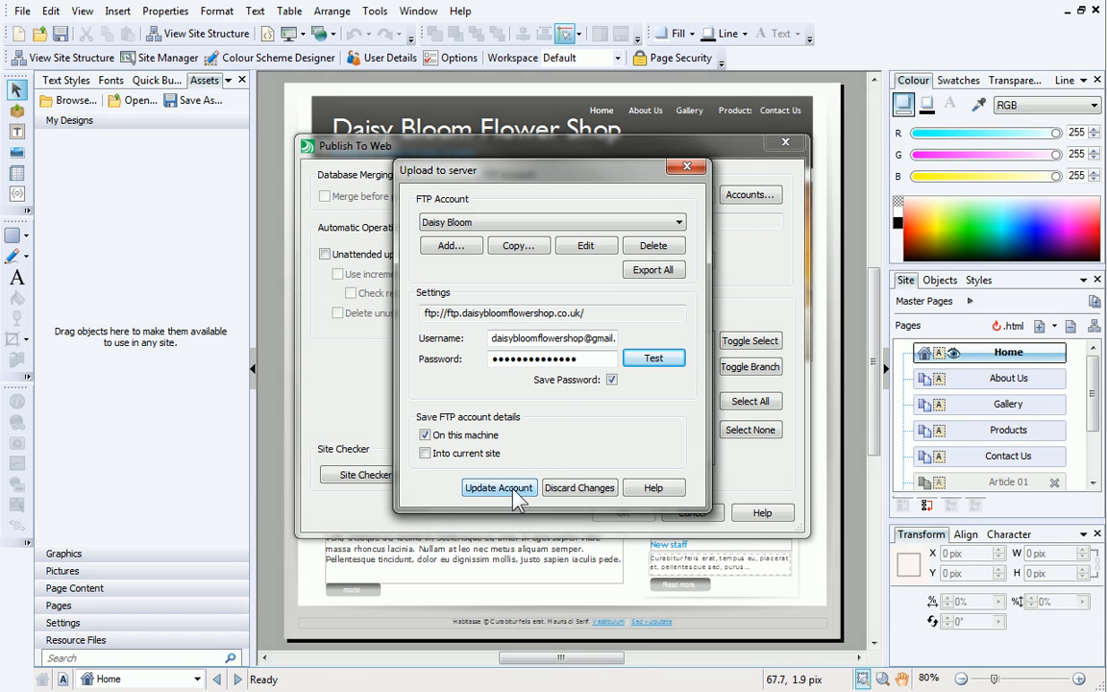
pyautogui.click(499, 488)
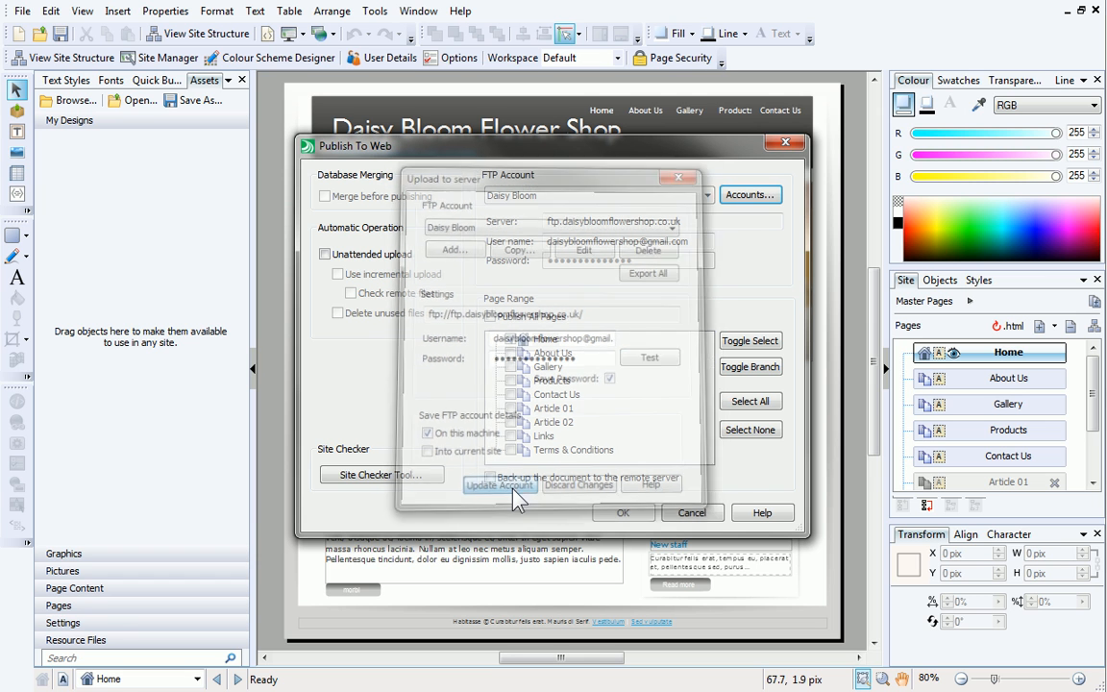
# Step: Tick Publish All Pages under Page Range with the Daisy Bloom account selected
pyautogui.click(499, 484)
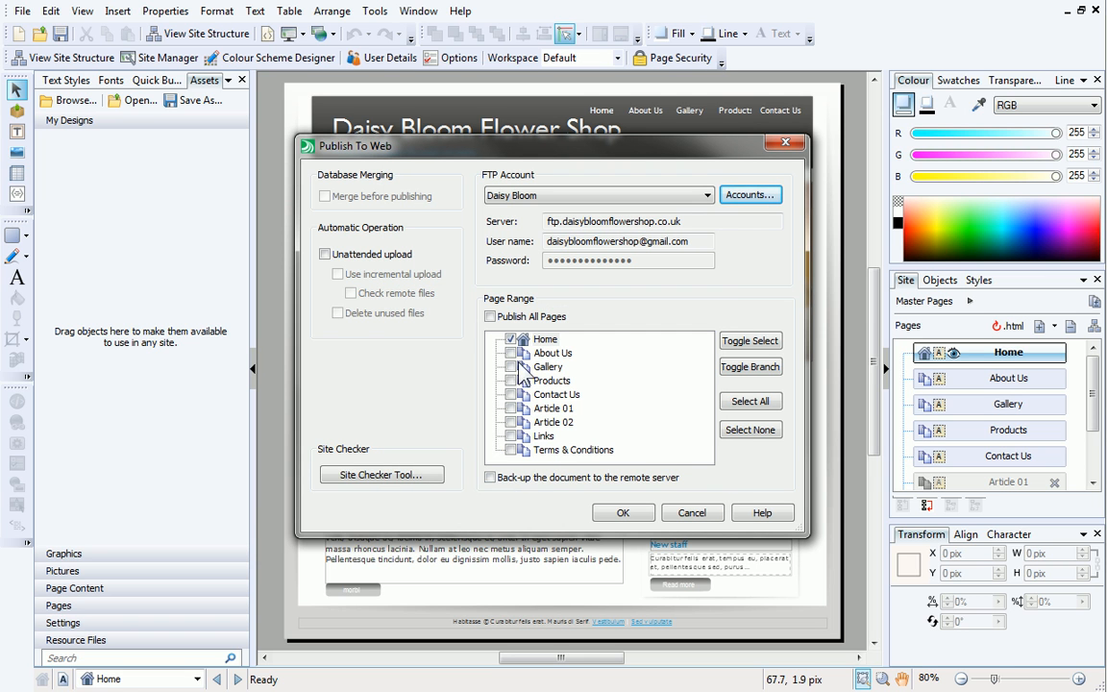
pyautogui.click(490, 315)
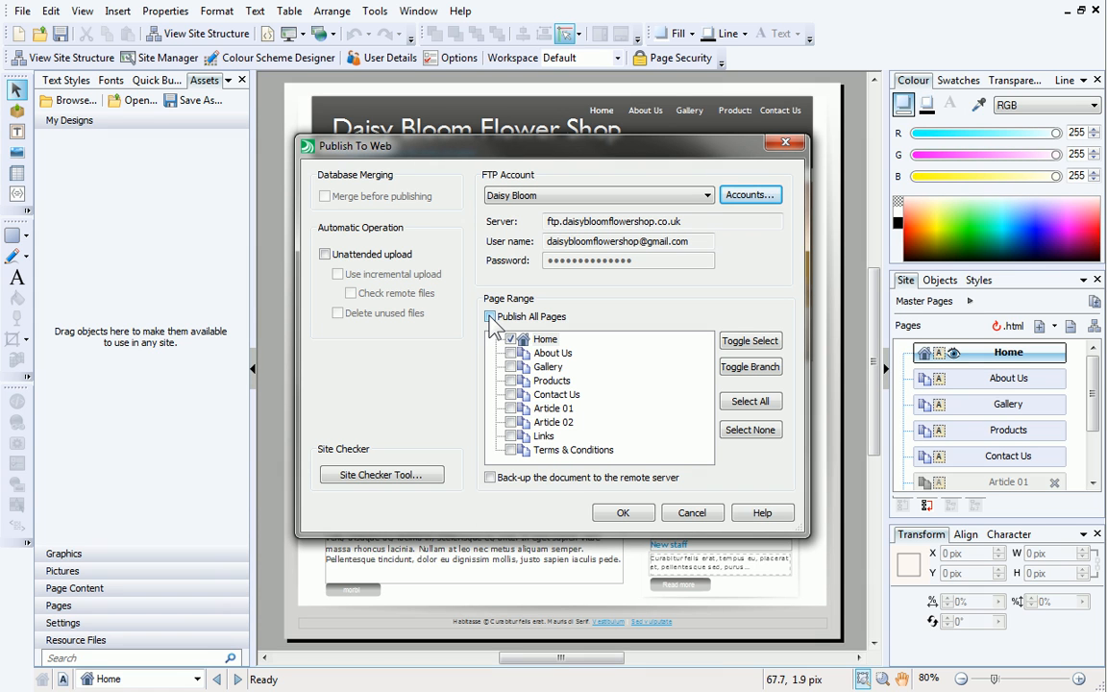
pyautogui.click(490, 316)
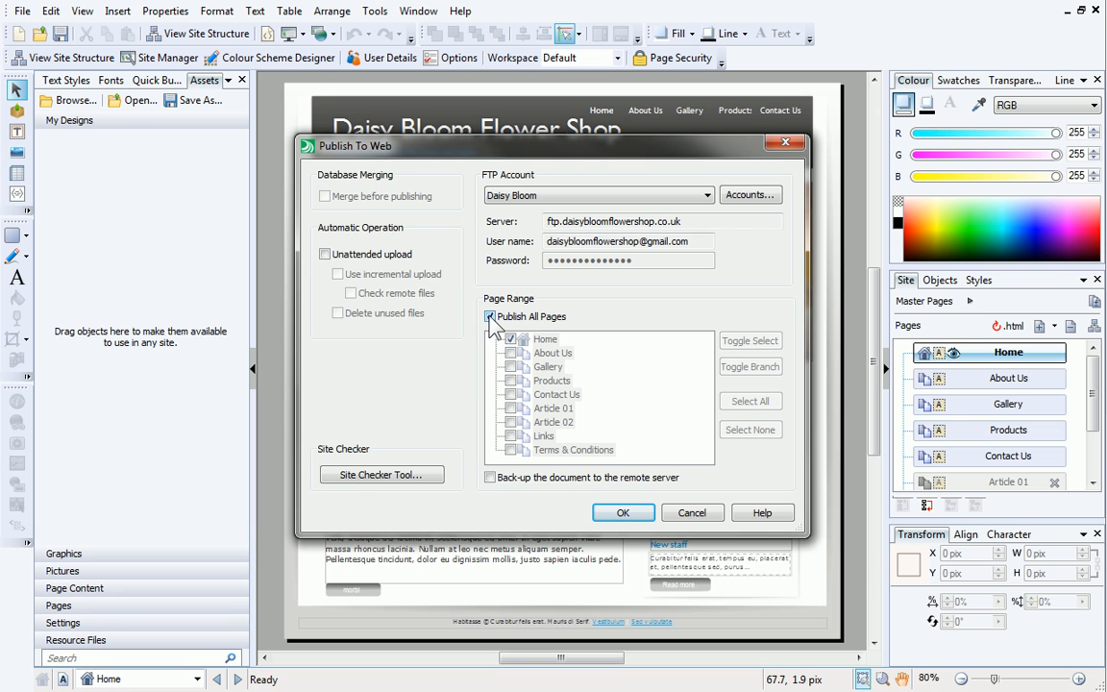
pyautogui.click(490, 315)
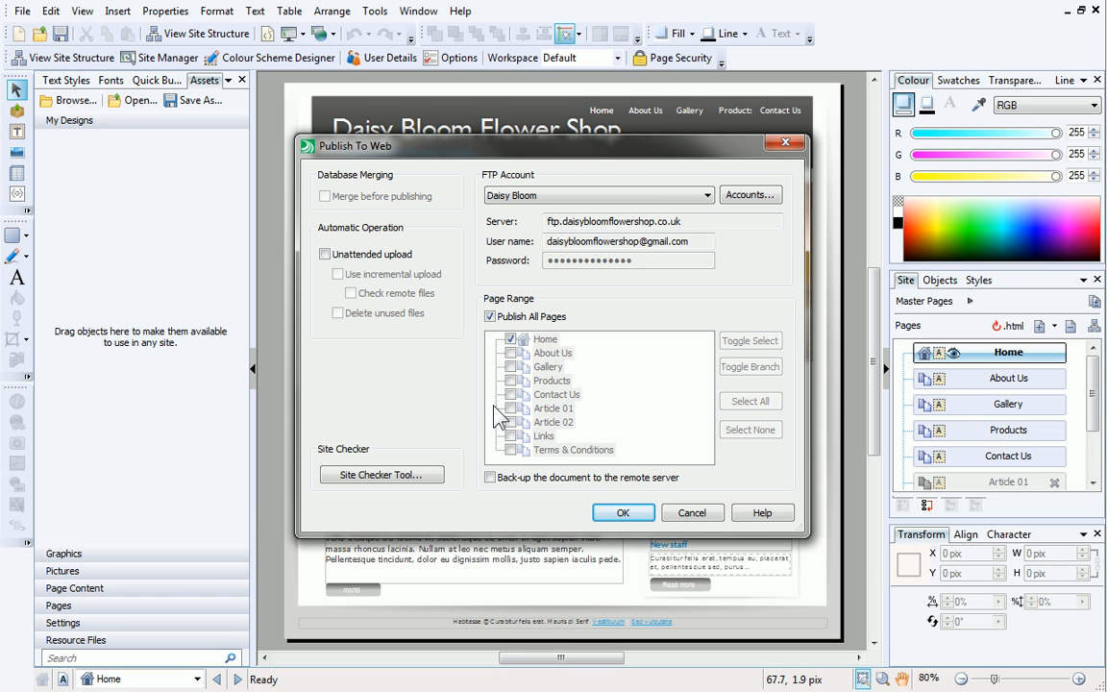
pyautogui.click(490, 477)
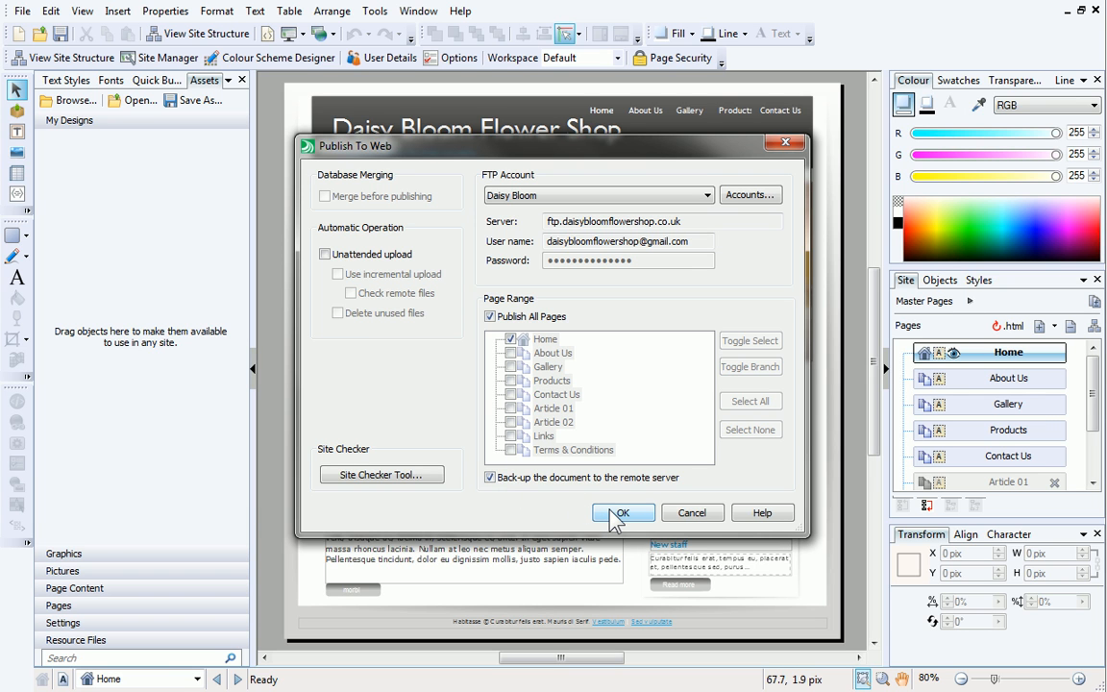
# Step: Upload the site to the server, all 126 files succeeding, and close the upload report
pyautogui.click(623, 511)
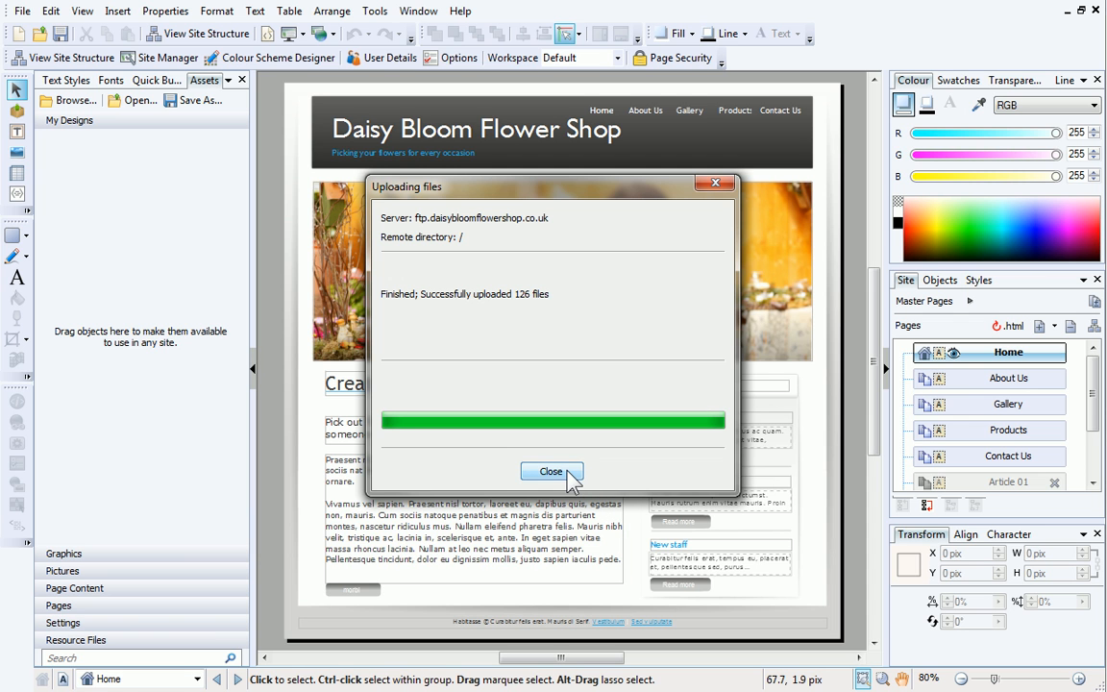
pyautogui.click(549, 471)
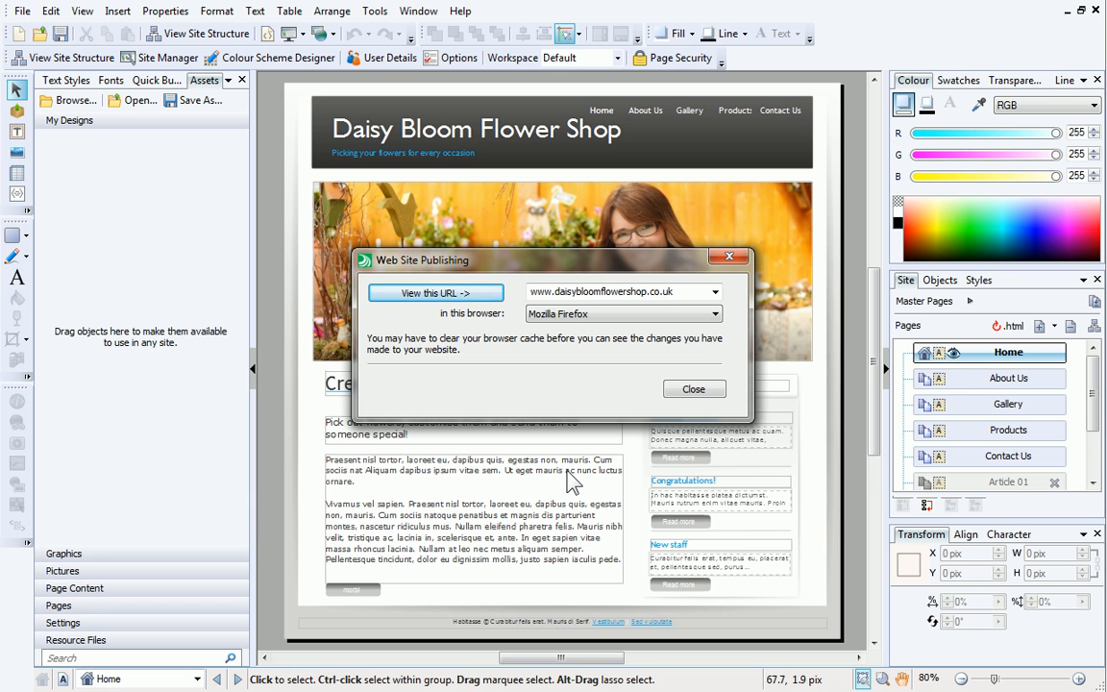
pyautogui.click(434, 292)
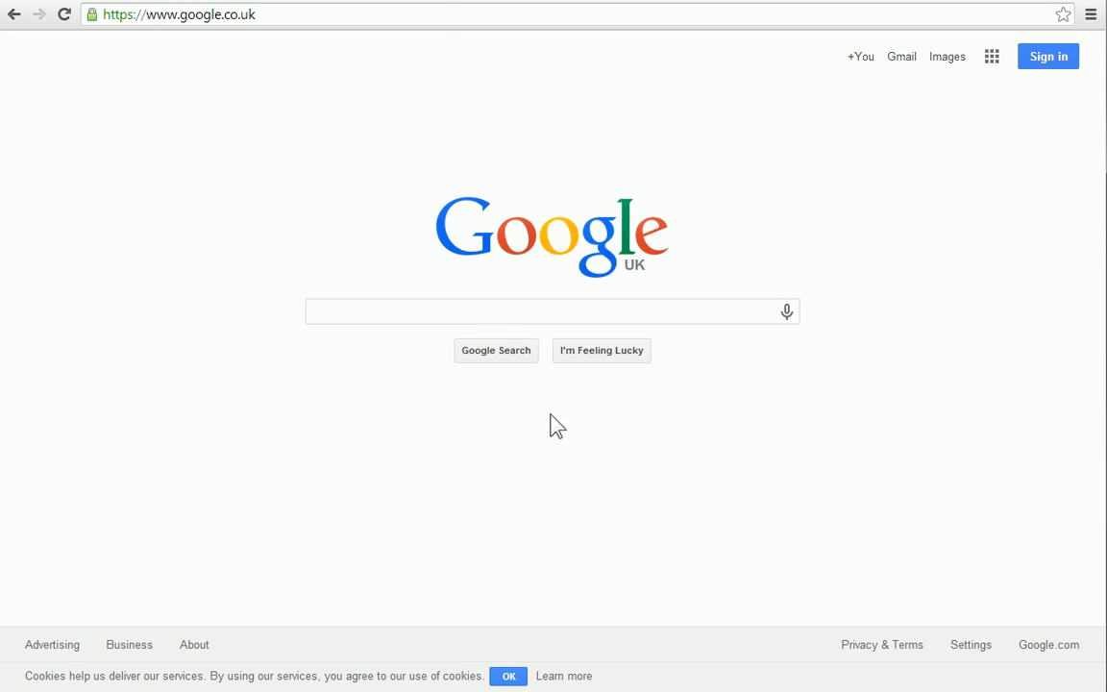
pyautogui.click(178, 14)
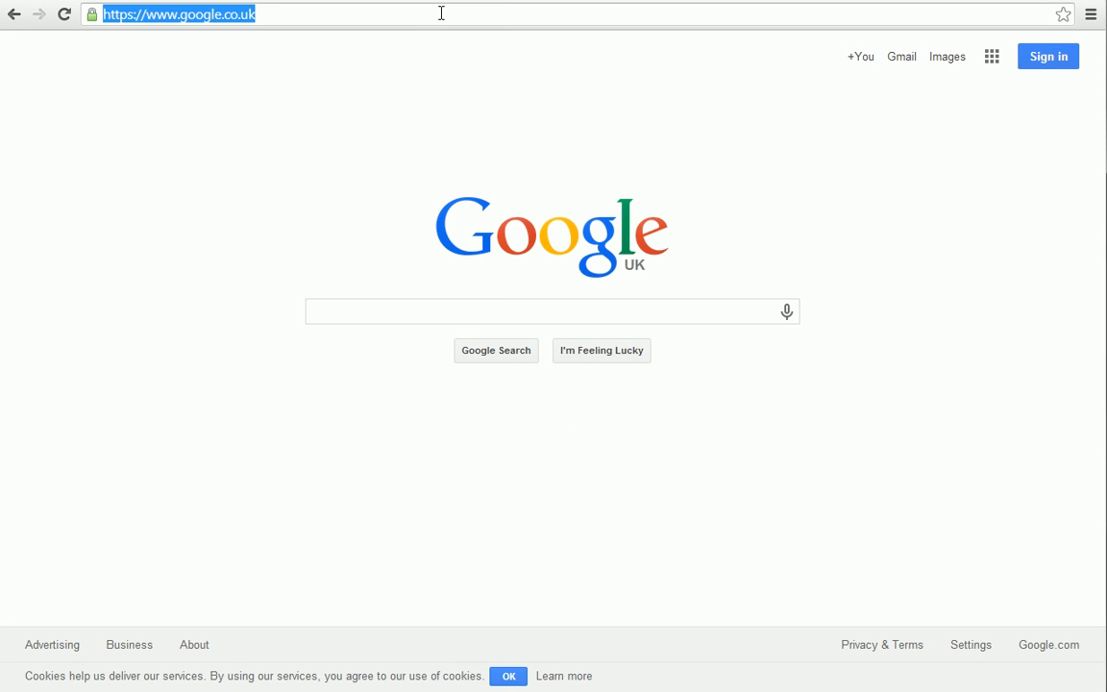
pyautogui.write('www.daisybl')
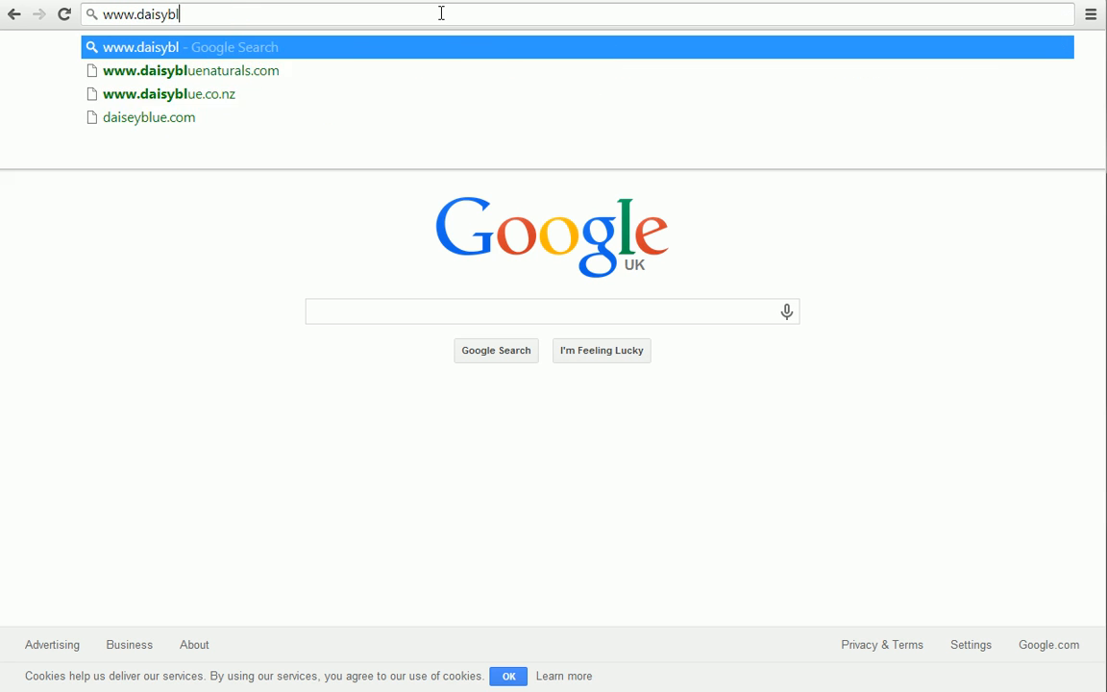